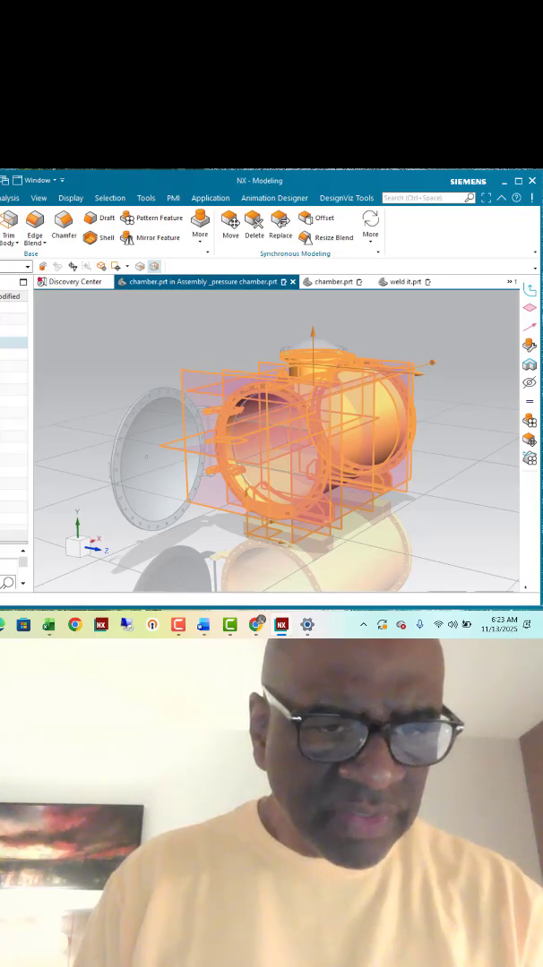
Step: Begin a new sketch, choosing the datum plane through the chamber as its plane
left_click(257, 282)
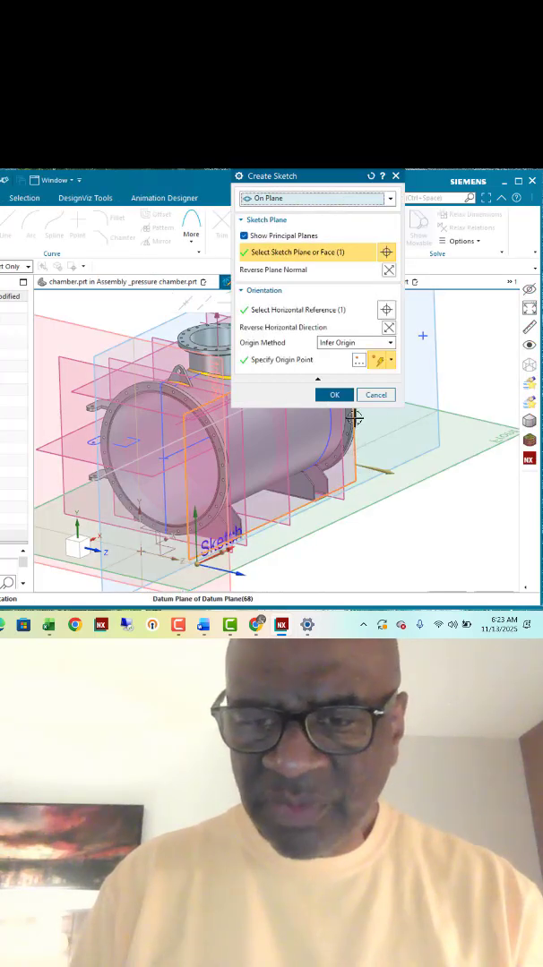
Step: Enter the sketch and draw an obround slot across the chamber's centre
left_click(333, 394)
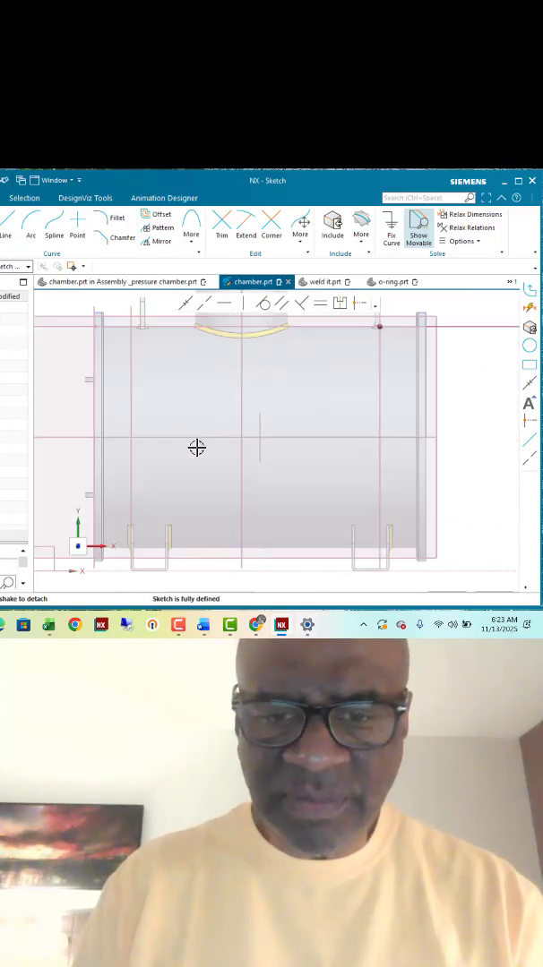
left_click(186, 305)
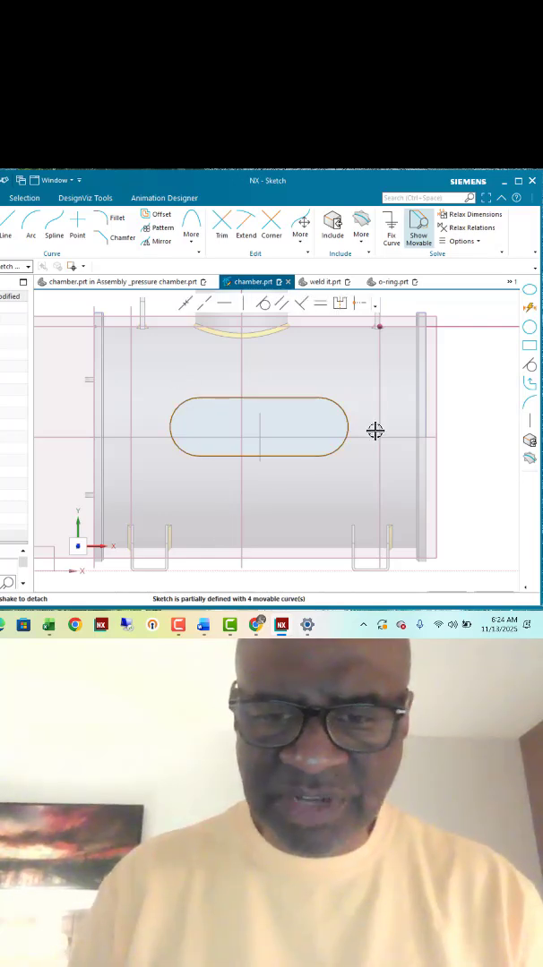
mouse_move(211, 419)
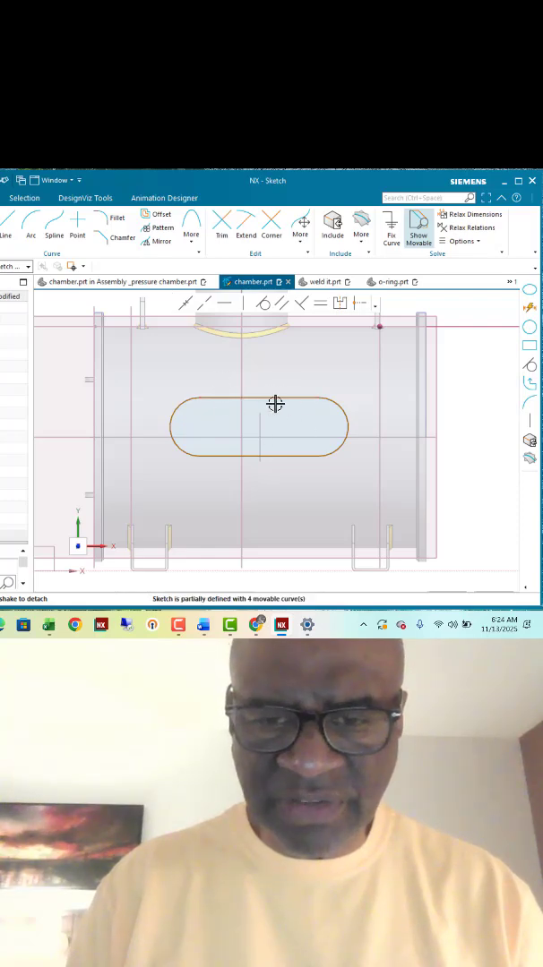
Step: Drag the slot's top line upward off the slot, detaching it from the end arcs
left_click(269, 398)
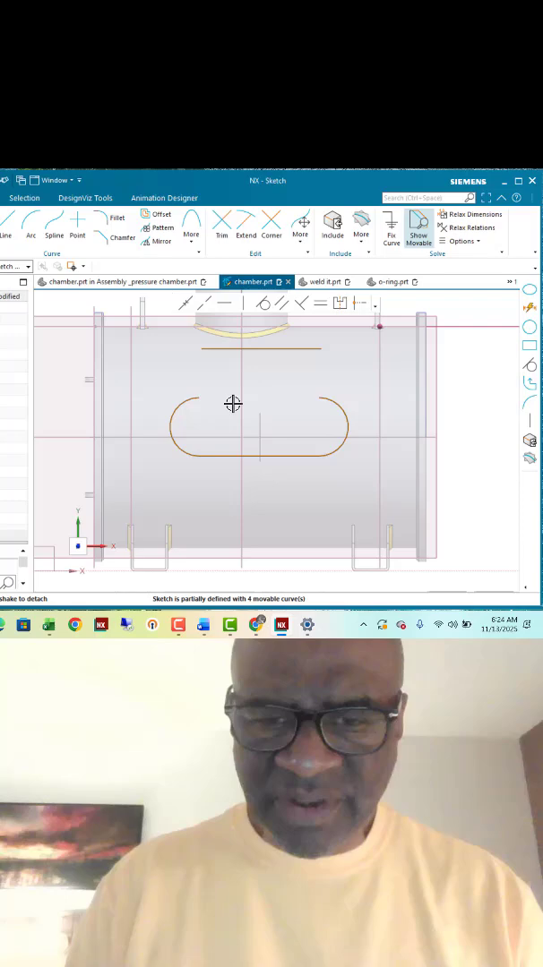
mouse_move(297, 426)
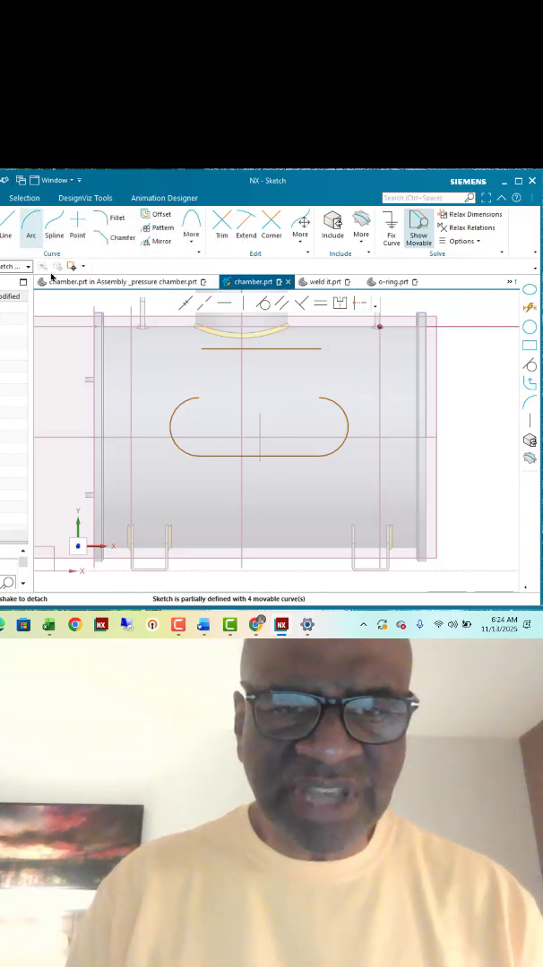
Step: Draw an arc spanning the slot ends and trim away the overhanging arc pieces
left_click(30, 230)
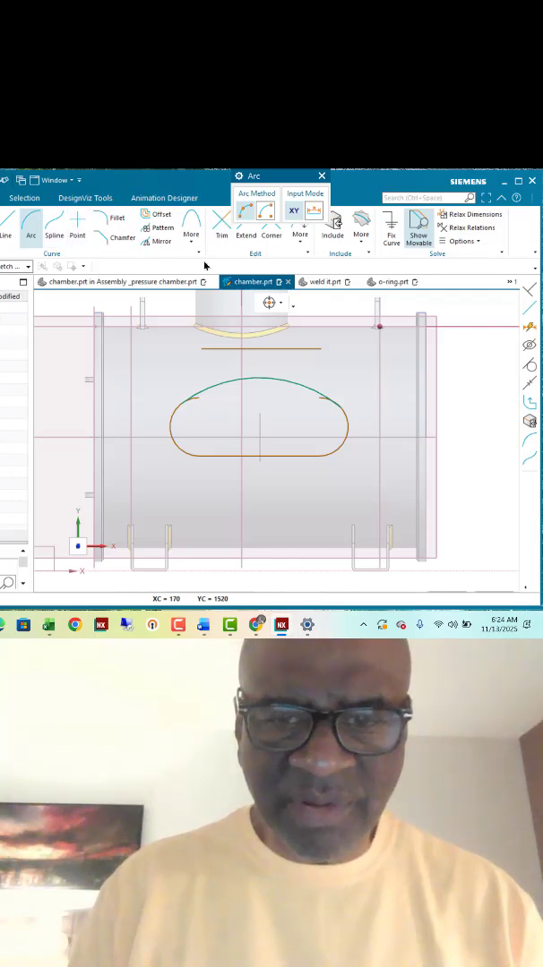
left_click(222, 229)
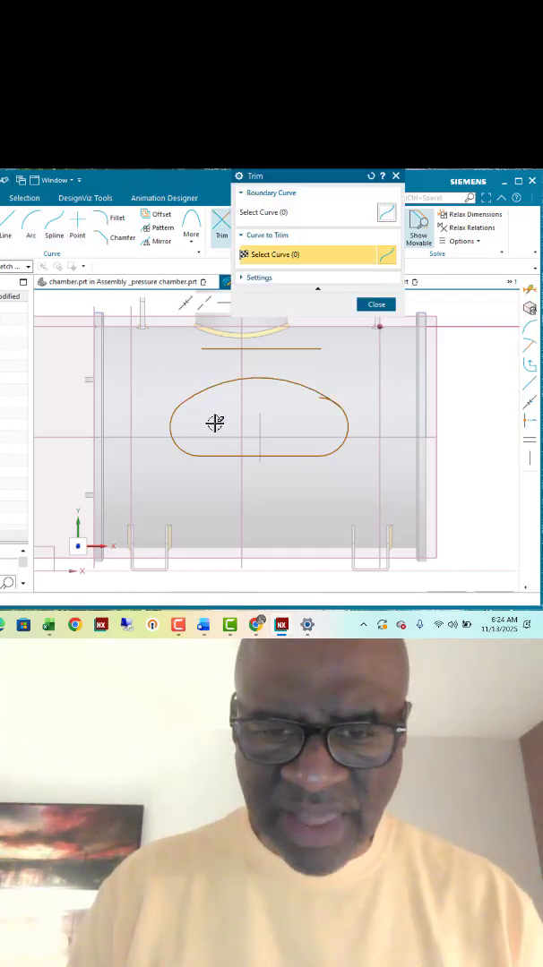
mouse_move(322, 394)
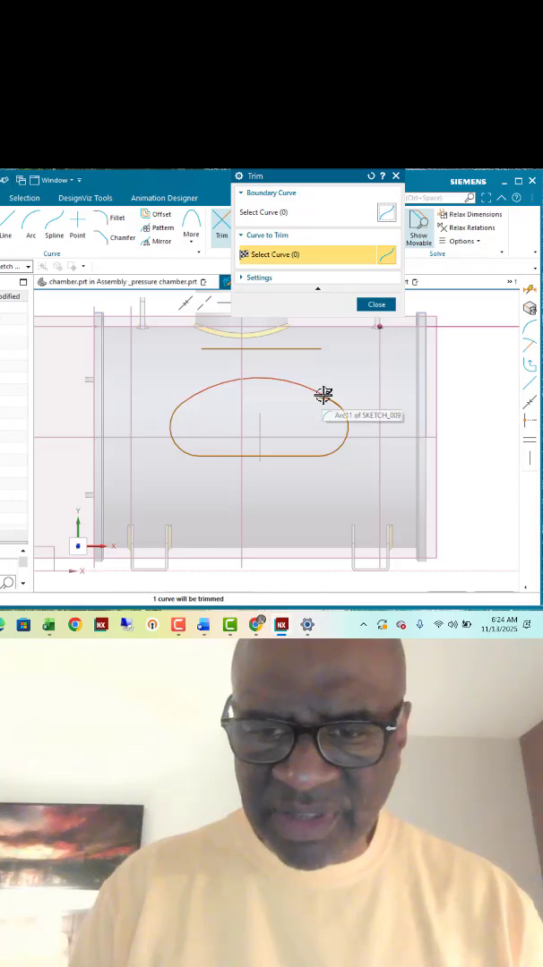
mouse_move(320, 405)
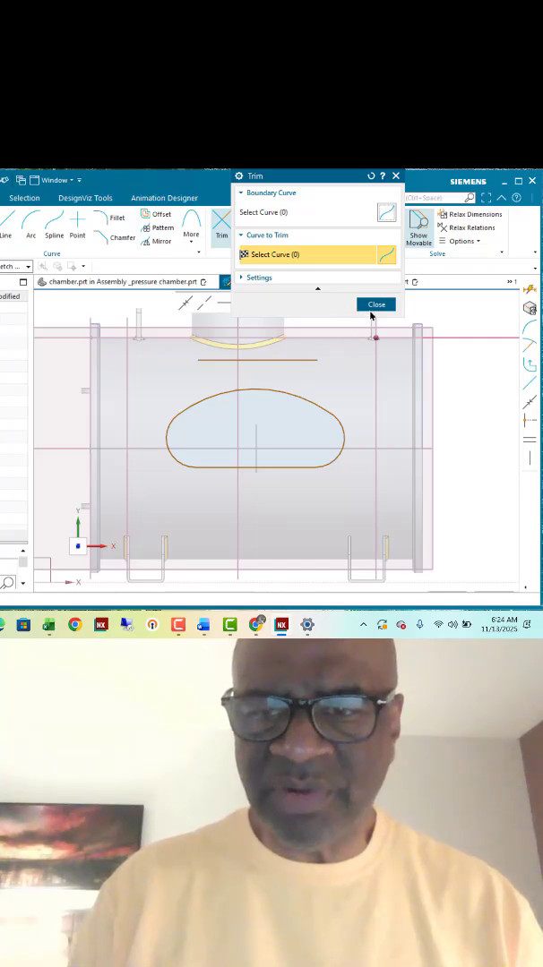
left_click(376, 304)
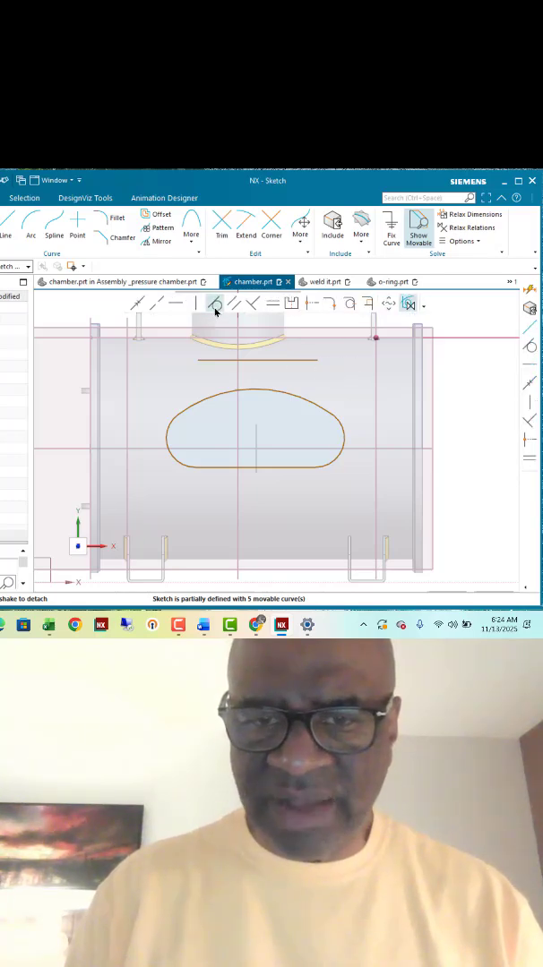
Step: Constrain the top arc tangent to a rounded end arc with Make Tangent
left_click(215, 304)
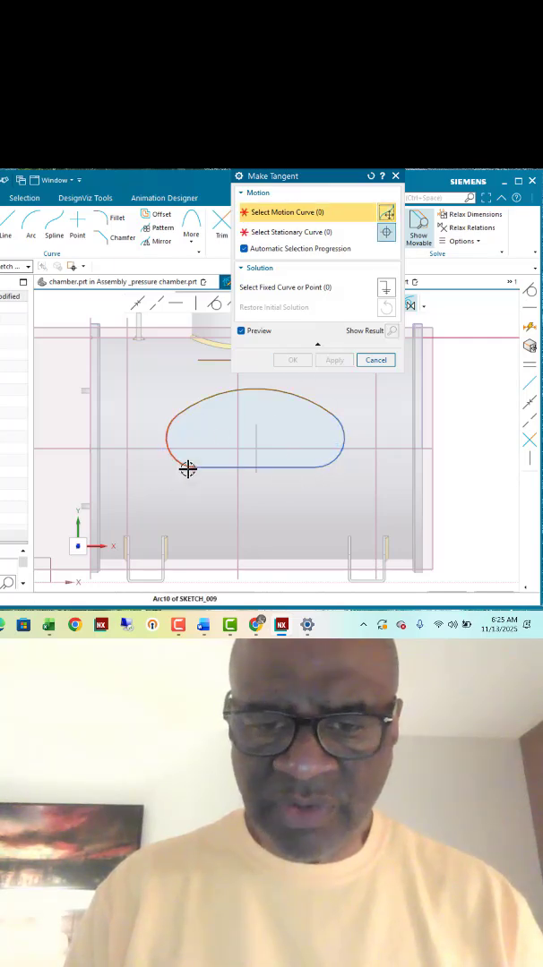
left_click(376, 359)
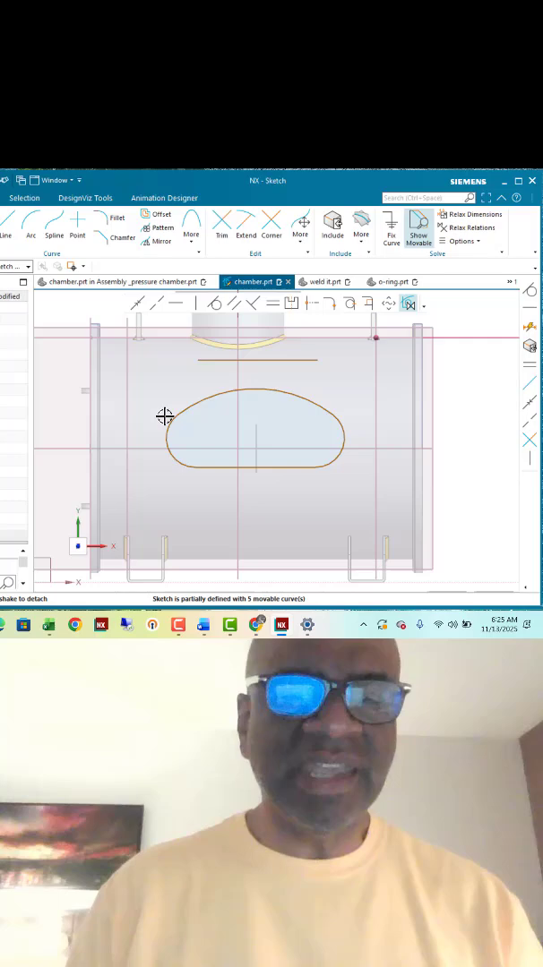